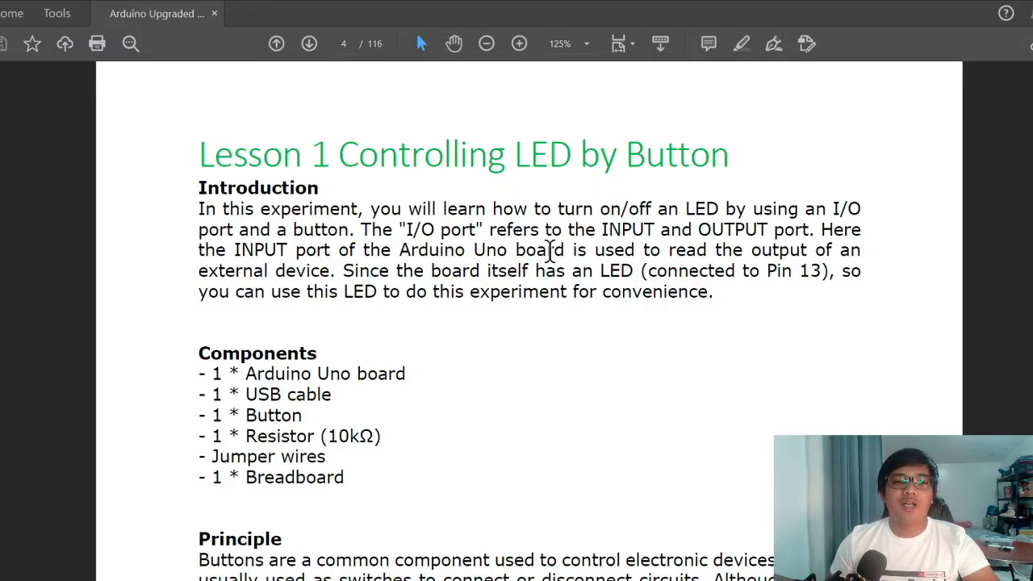
mouse_move(597, 331)
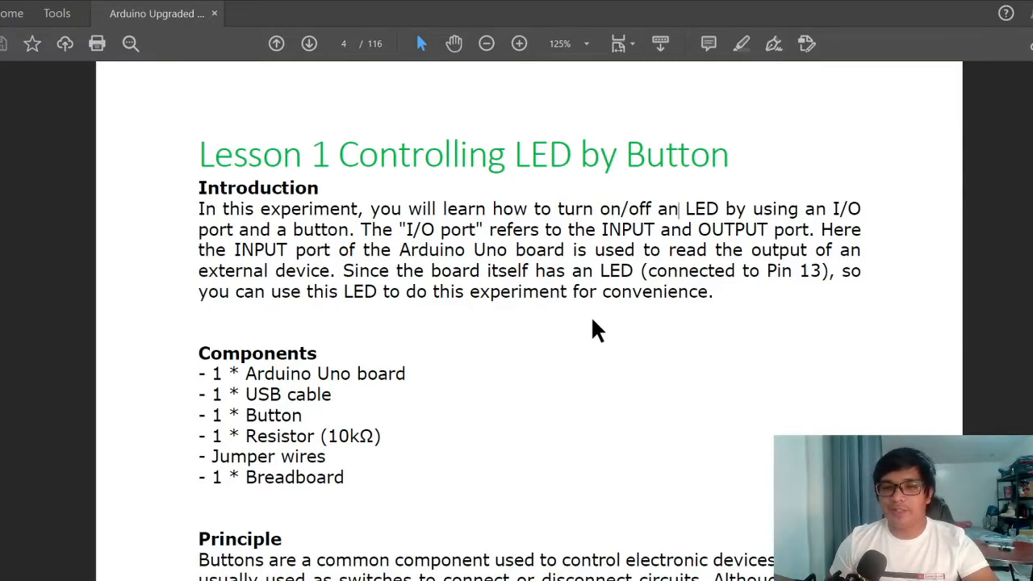
mouse_move(591, 313)
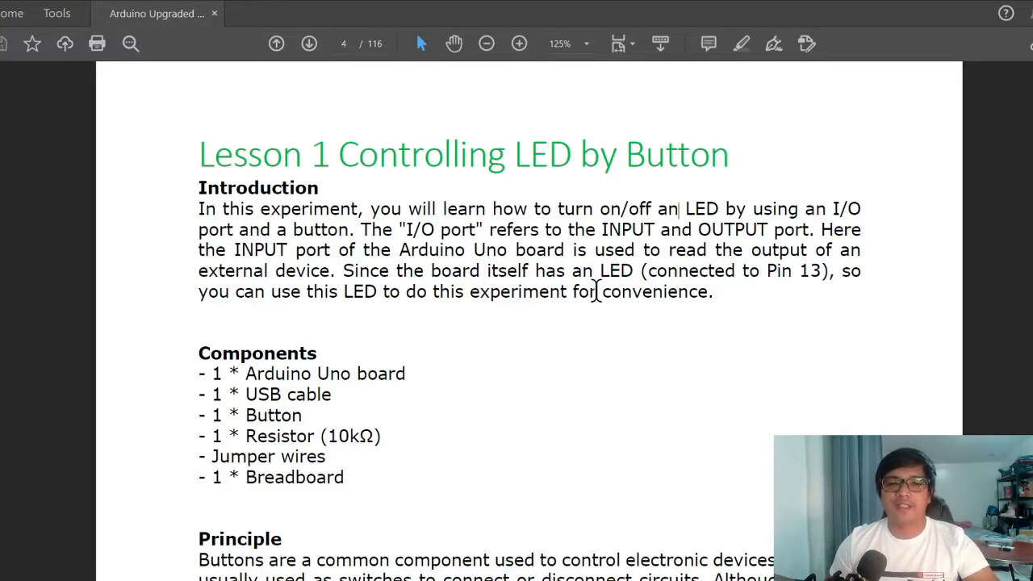
mouse_move(601, 284)
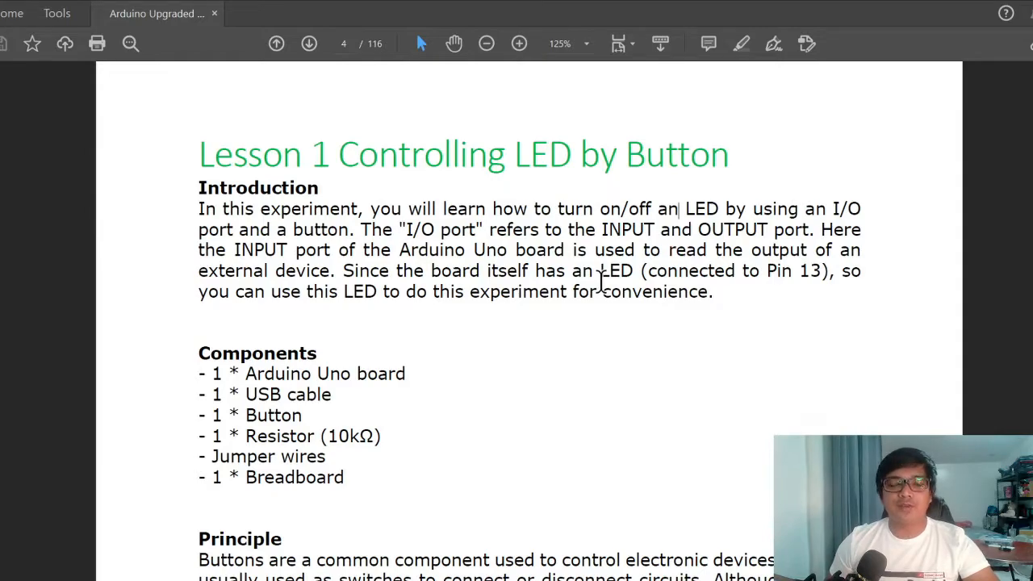
mouse_move(605, 330)
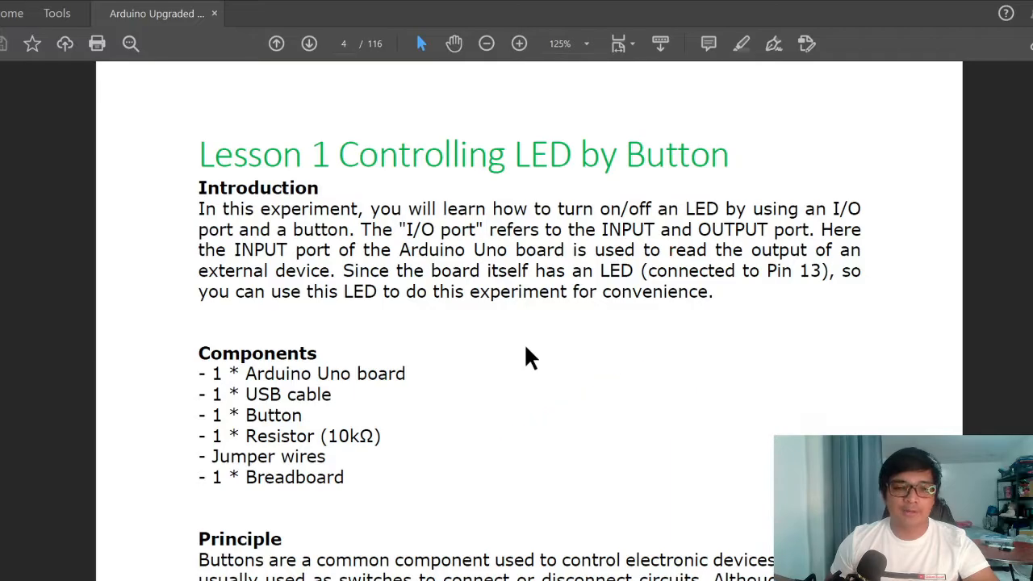
Scroll page 4 down to the tactile button photos with arrows marking the connected pins
scroll("down", 3)
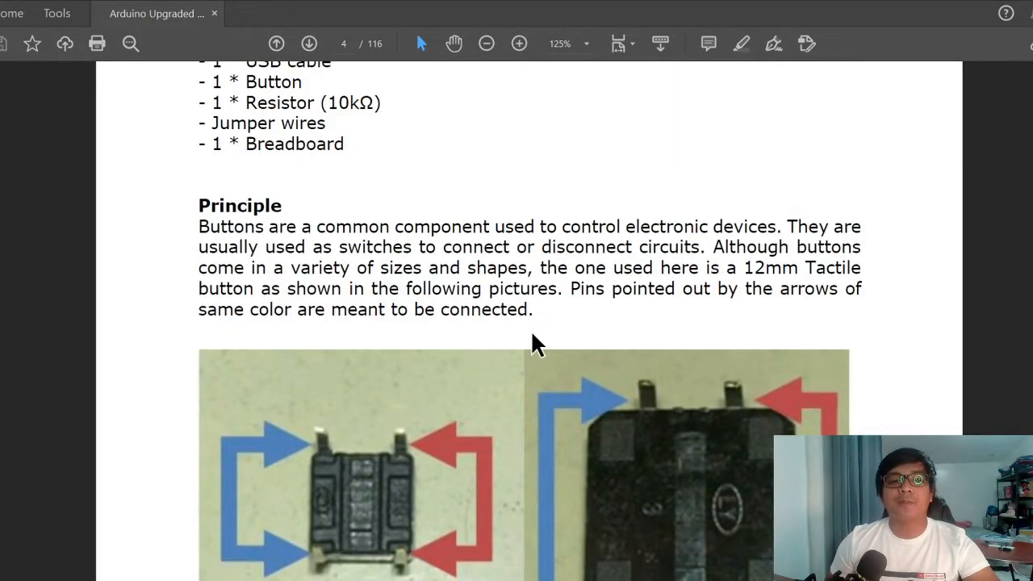
scroll("down", 3)
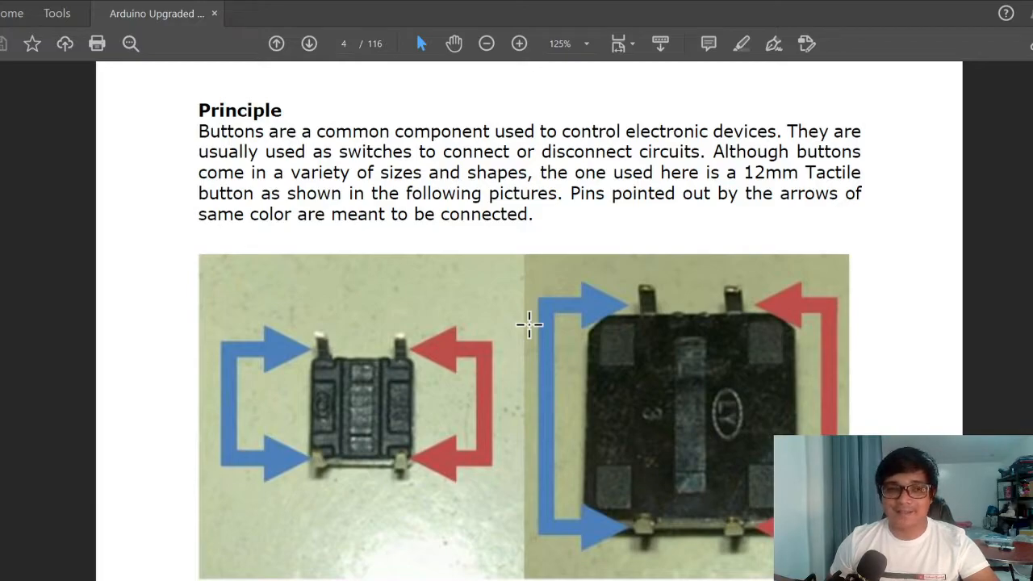
mouse_move(536, 307)
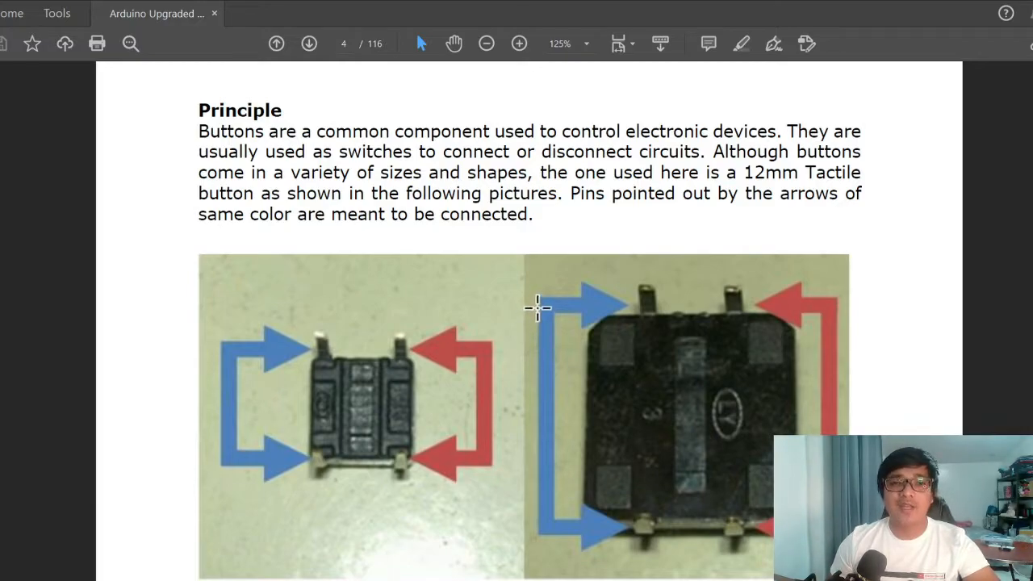
mouse_move(542, 300)
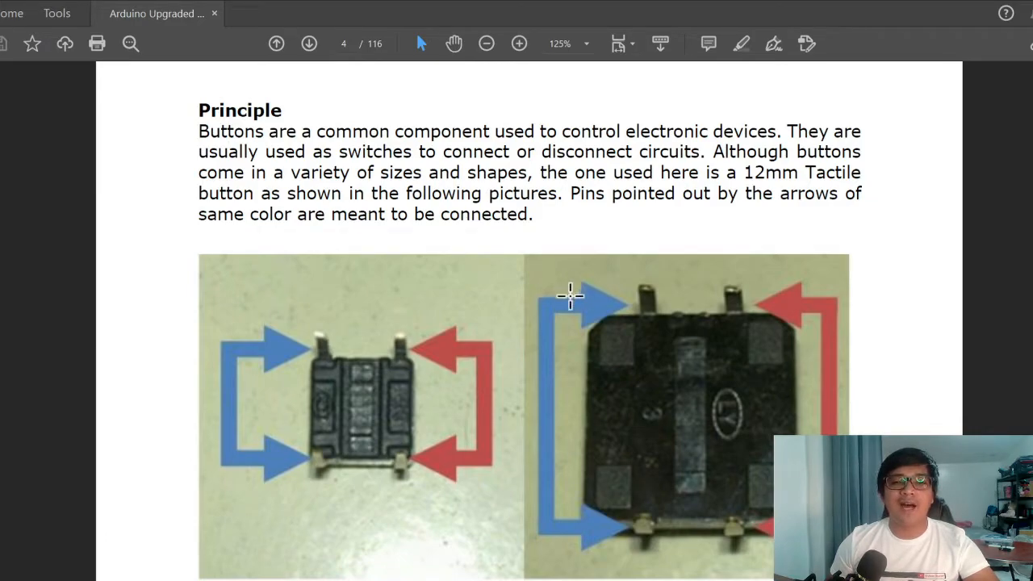
scroll("down", 3)
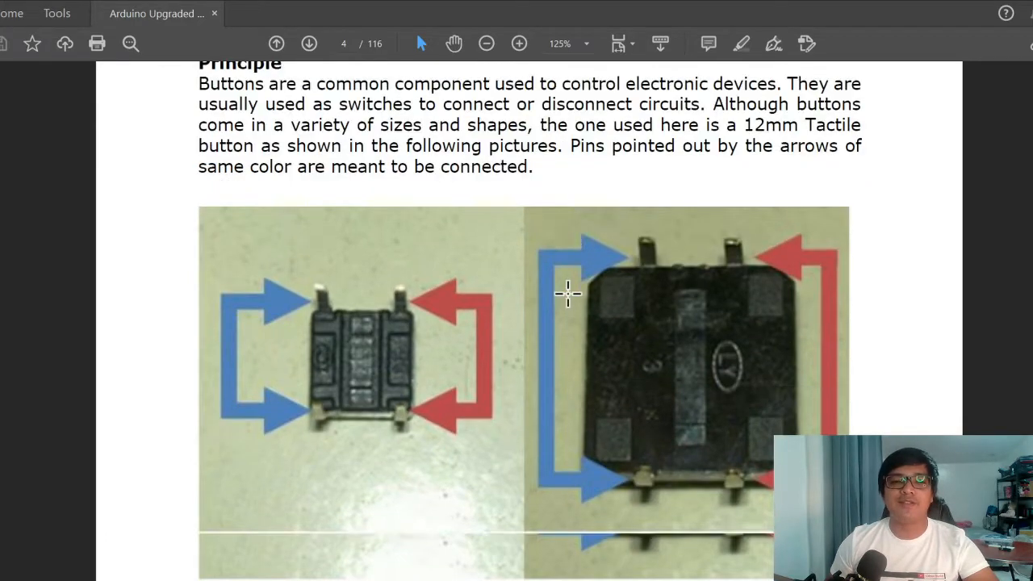
scroll("down", 3)
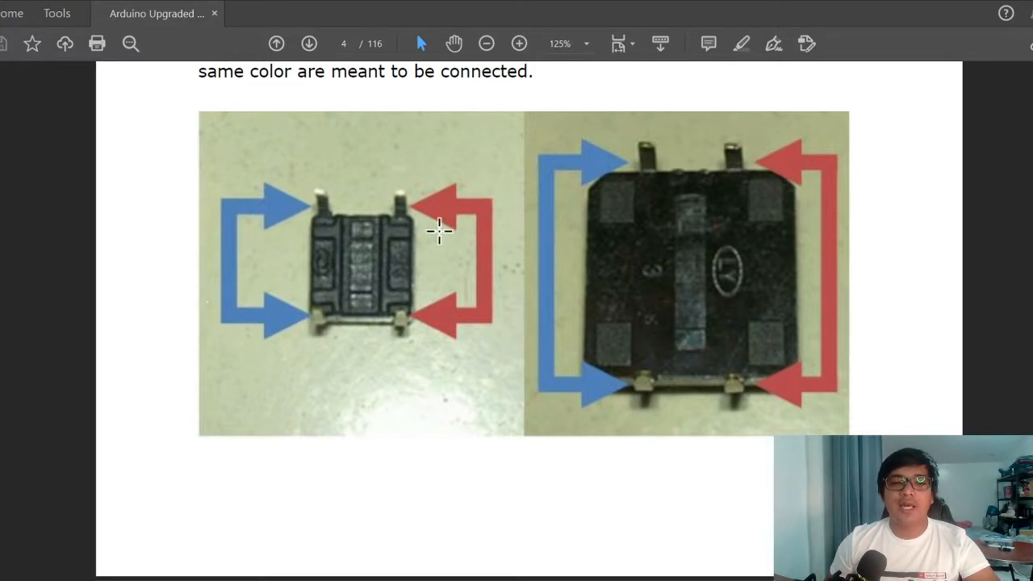
mouse_move(465, 210)
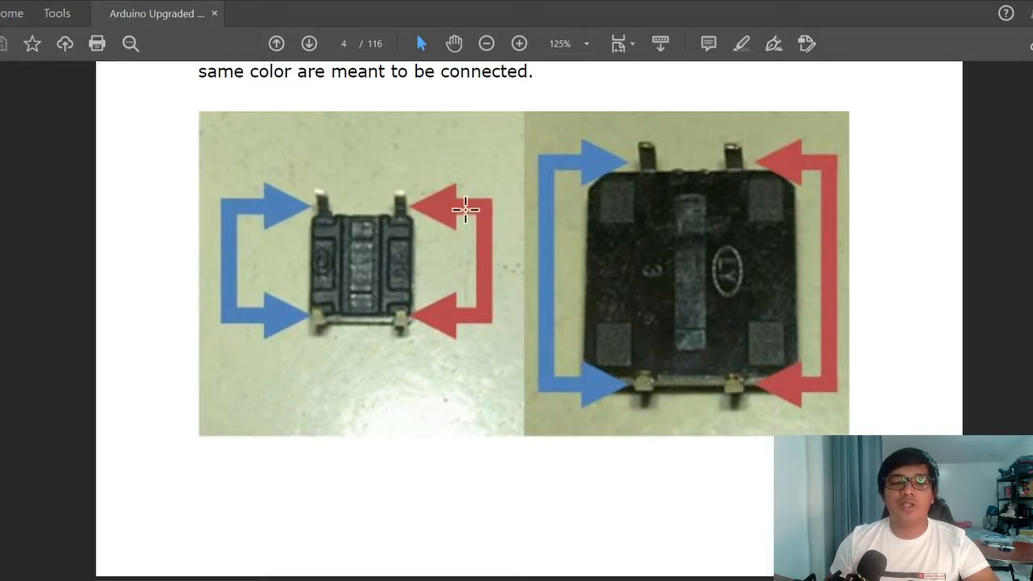
mouse_move(557, 202)
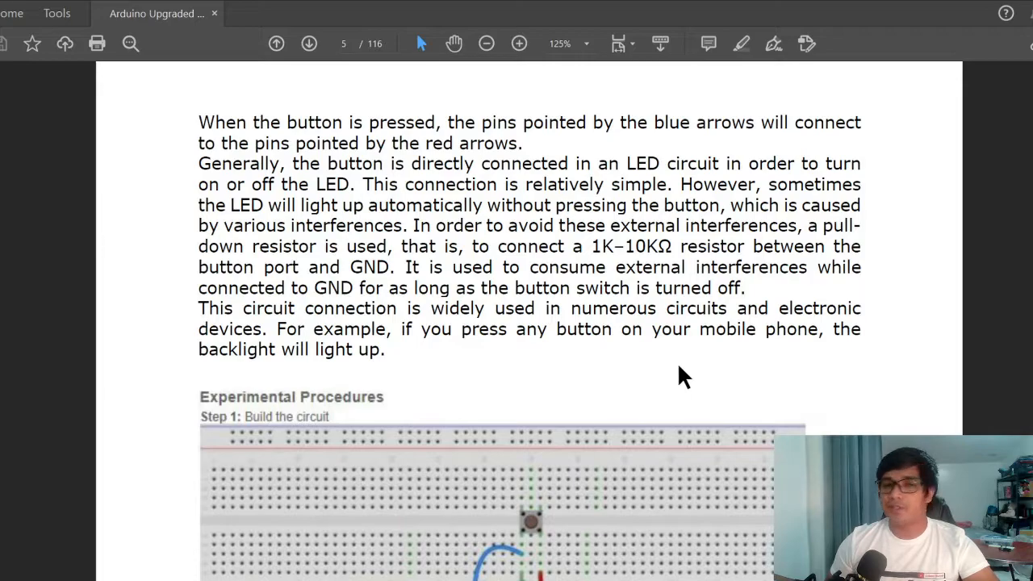
mouse_move(676, 379)
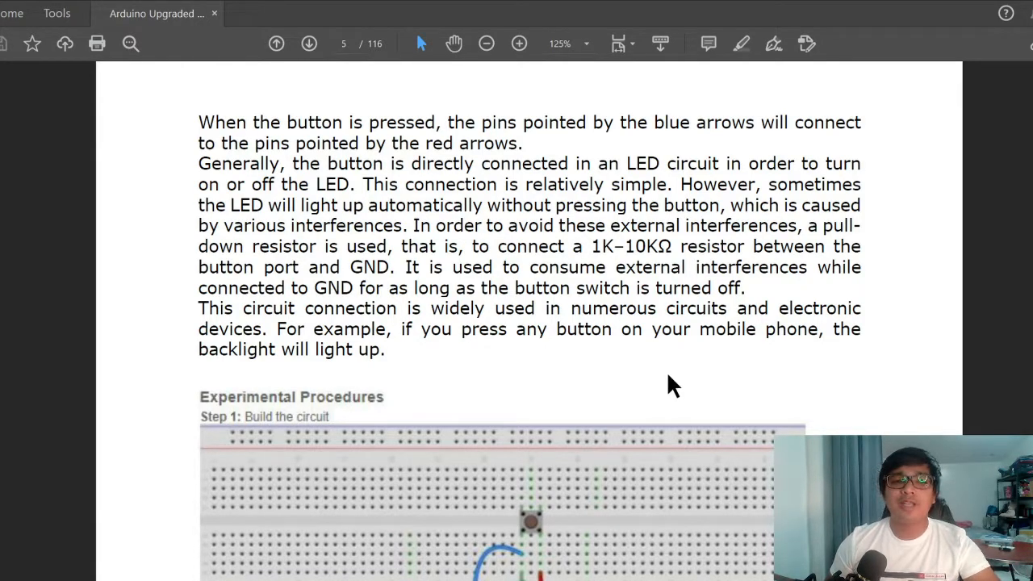
mouse_move(621, 388)
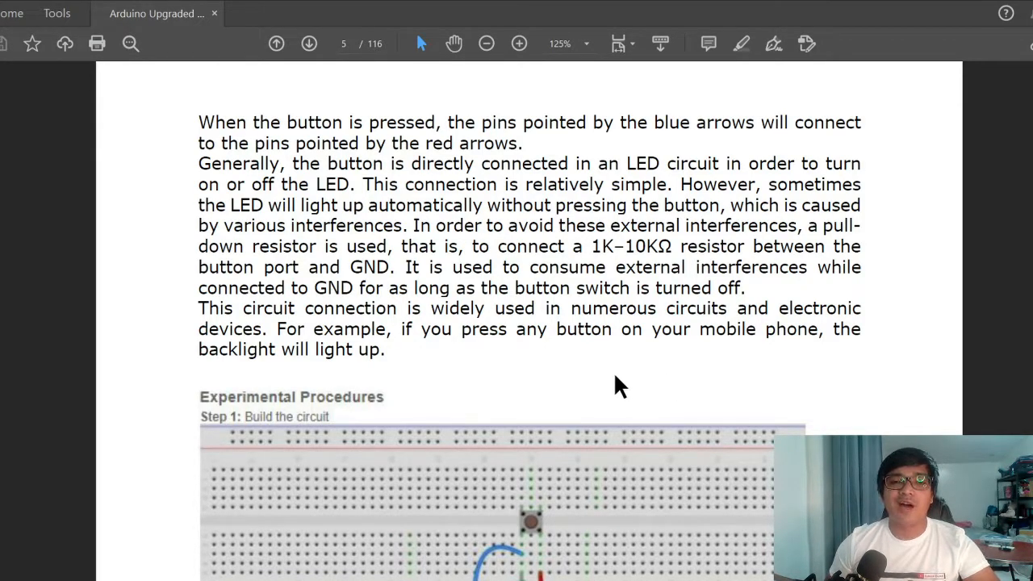
mouse_move(613, 389)
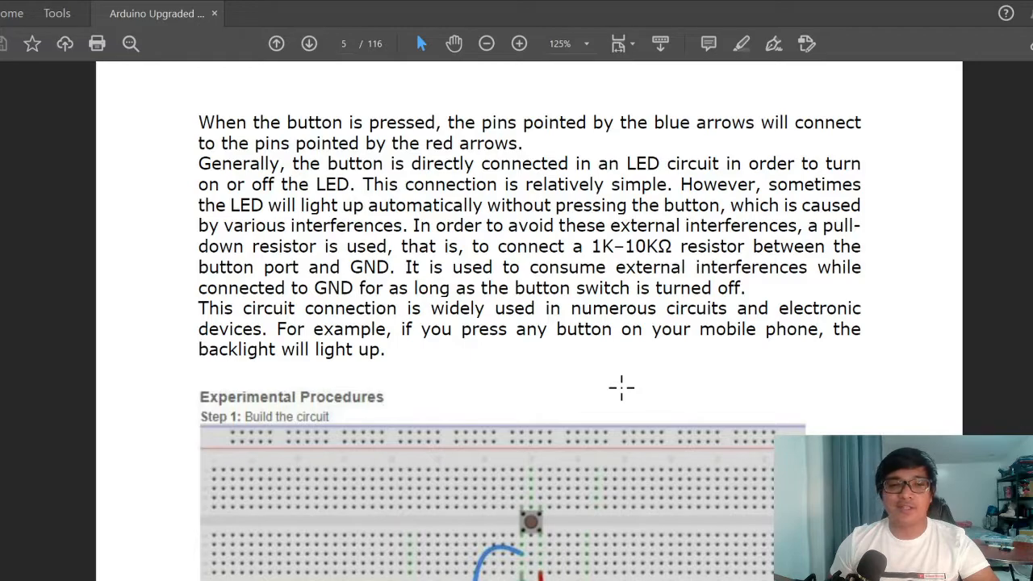
mouse_move(622, 394)
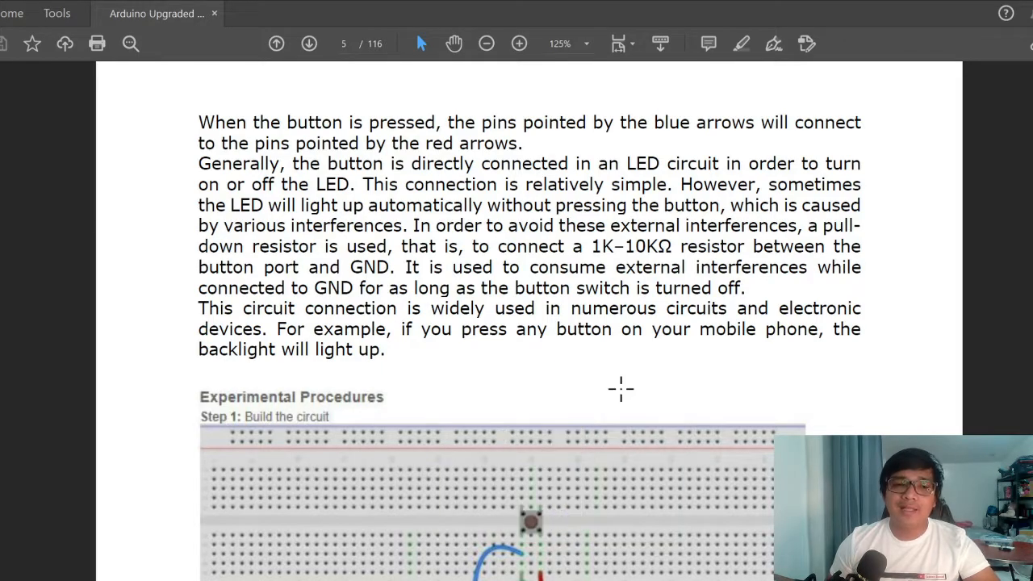
Scroll past the schematic to the Step 1 breadboard wiring illustration with the Arduino Uno
scroll("down", 3)
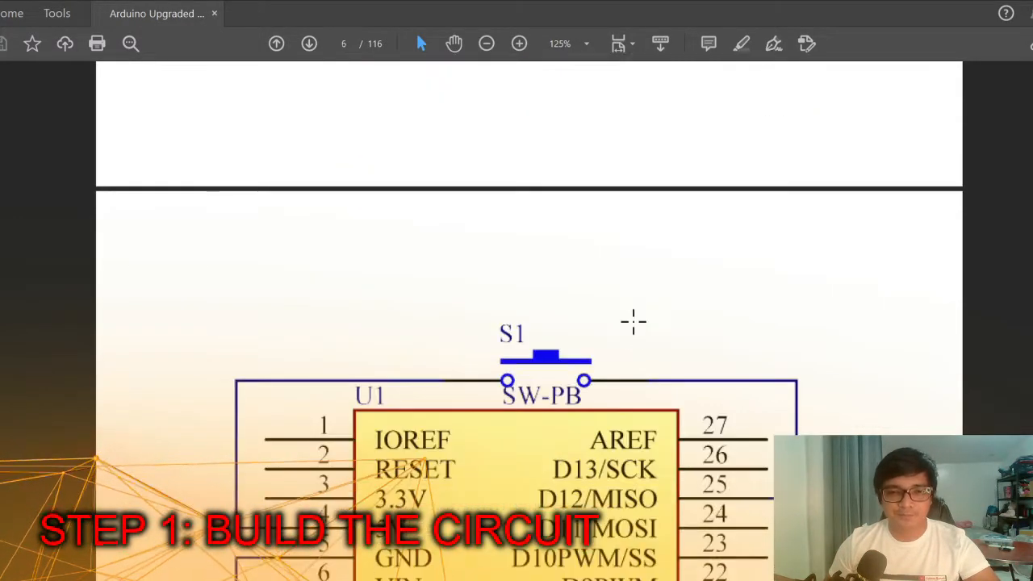
scroll("down", 3)
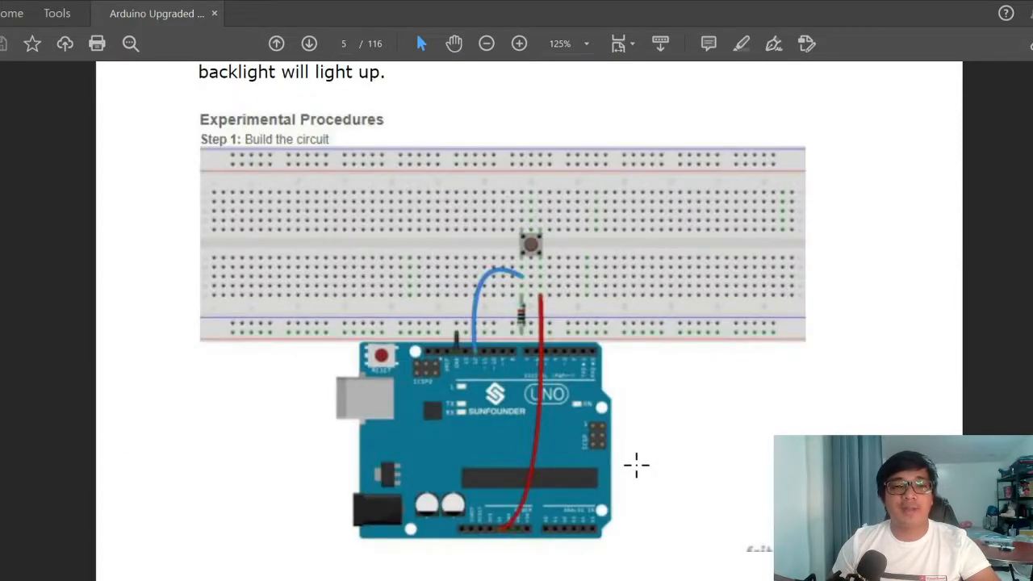
mouse_move(668, 476)
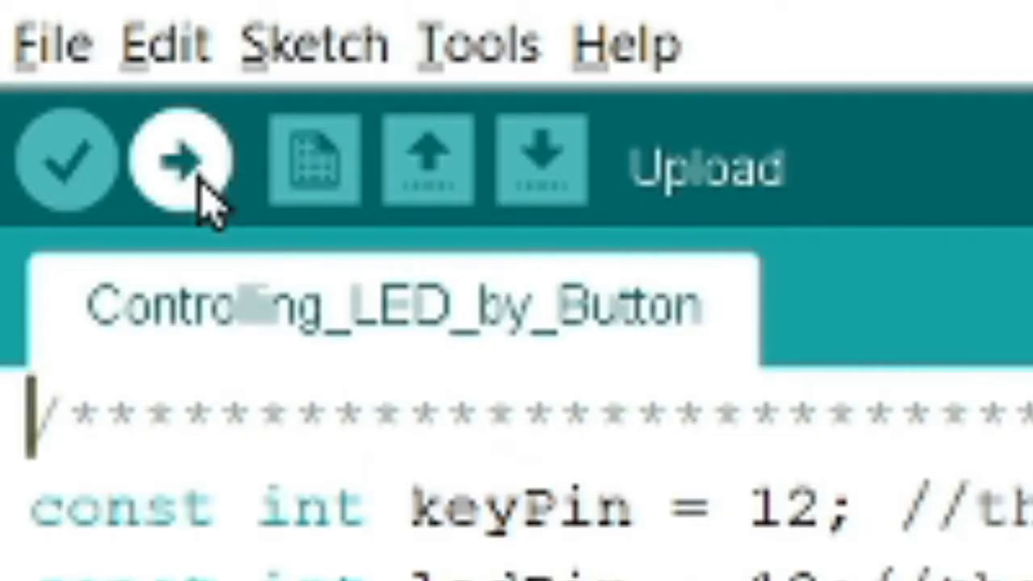
Upload the Controlling_LED_by_Button sketch to the board from the toolbar
left_click(177, 158)
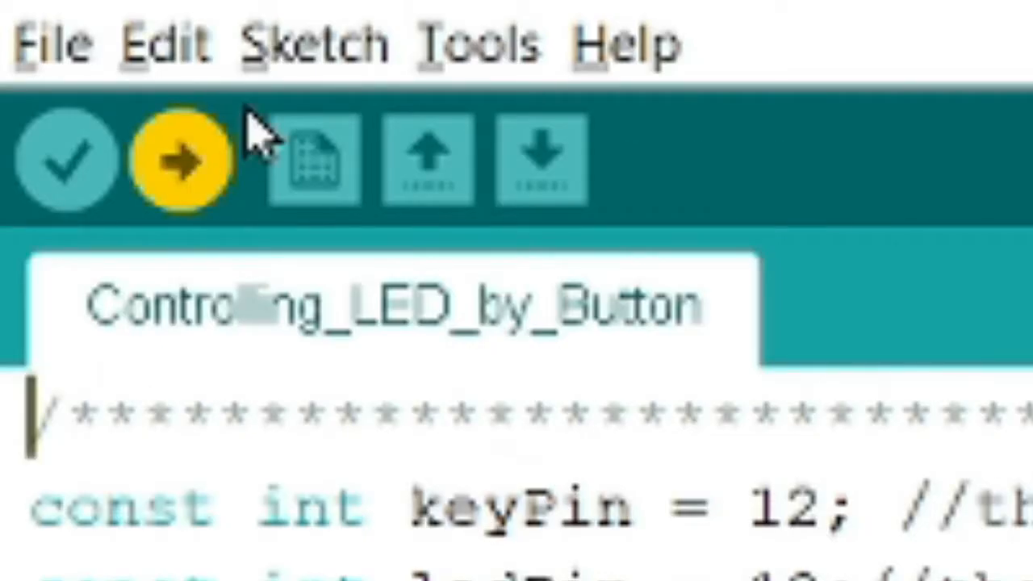
left_click(169, 158)
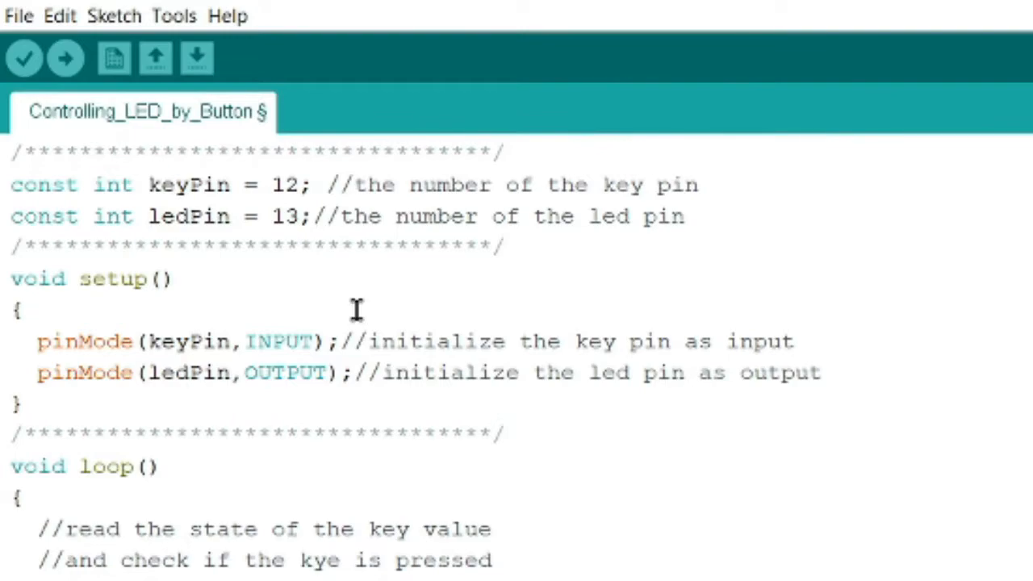
mouse_move(235, 200)
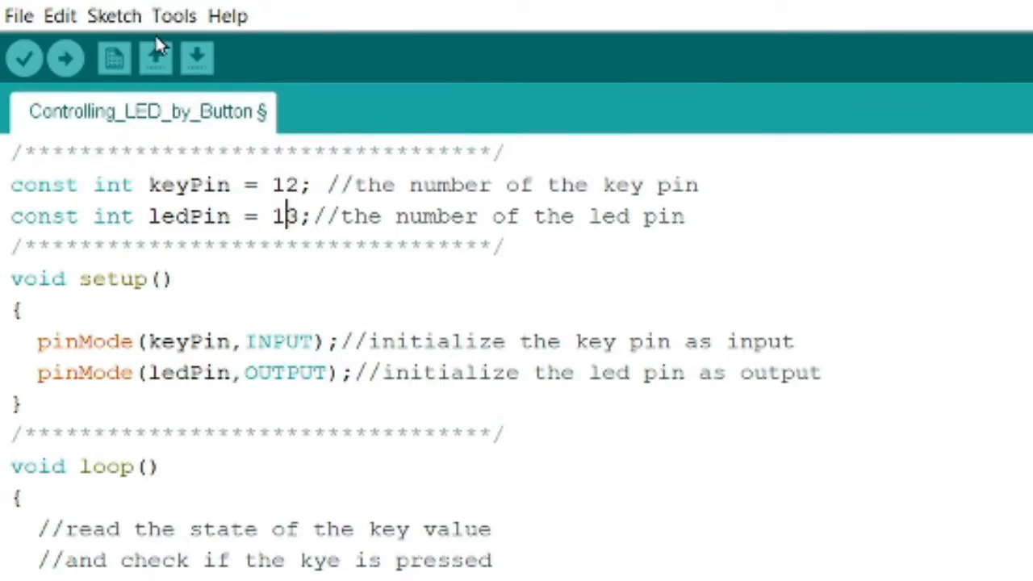
left_click(161, 48)
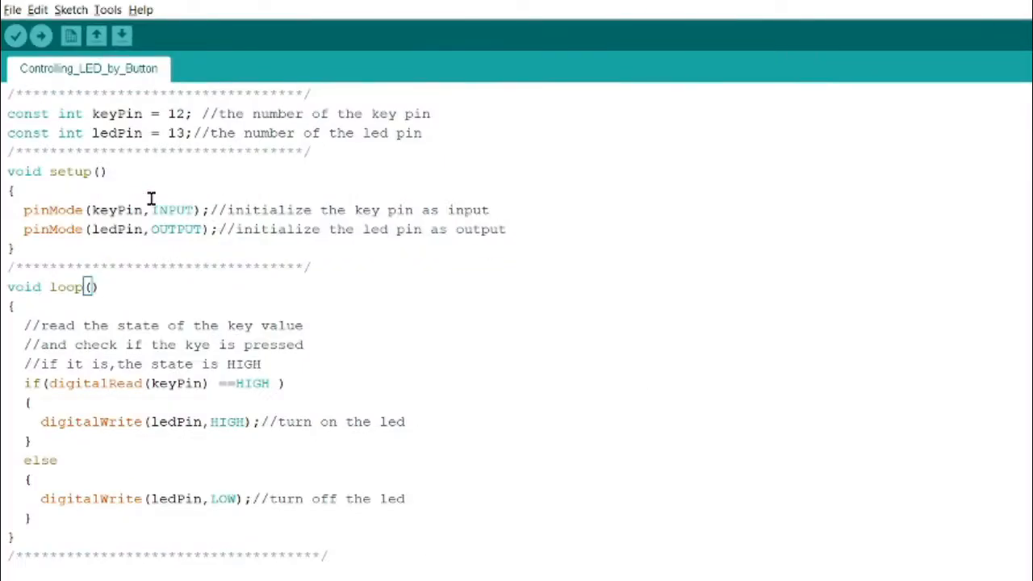
mouse_move(151, 166)
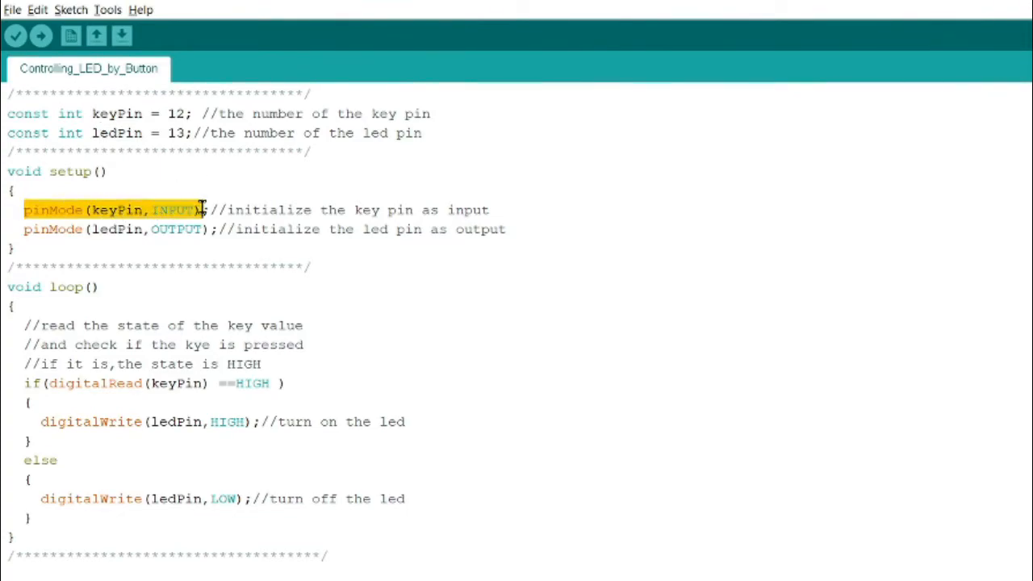
left_click(190, 216)
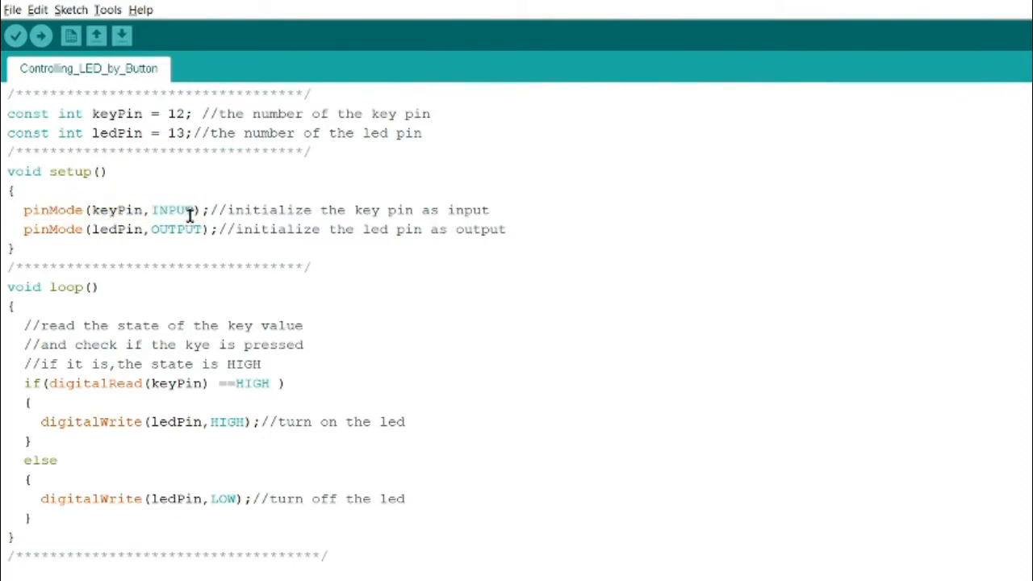
mouse_move(104, 236)
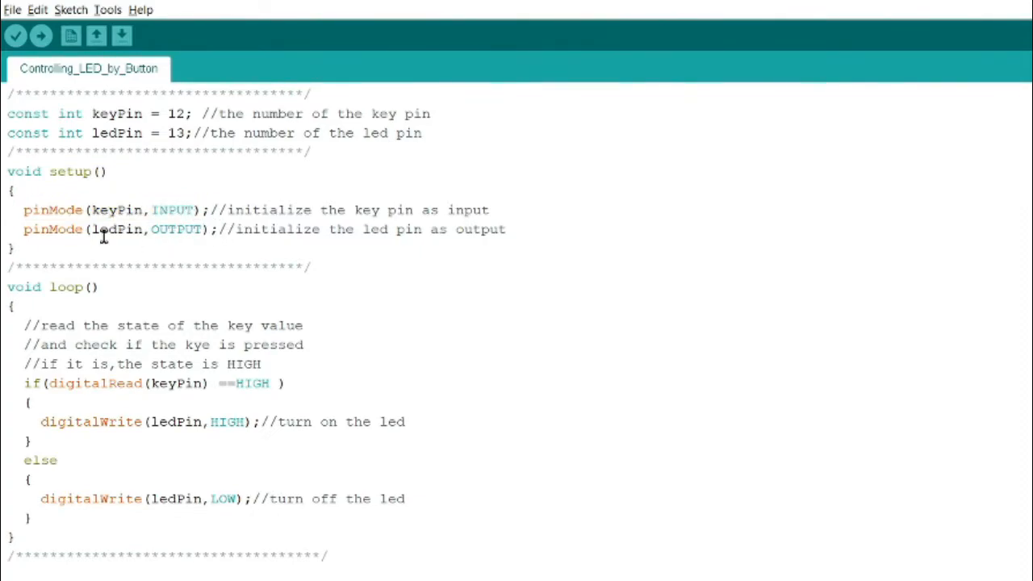
mouse_move(120, 250)
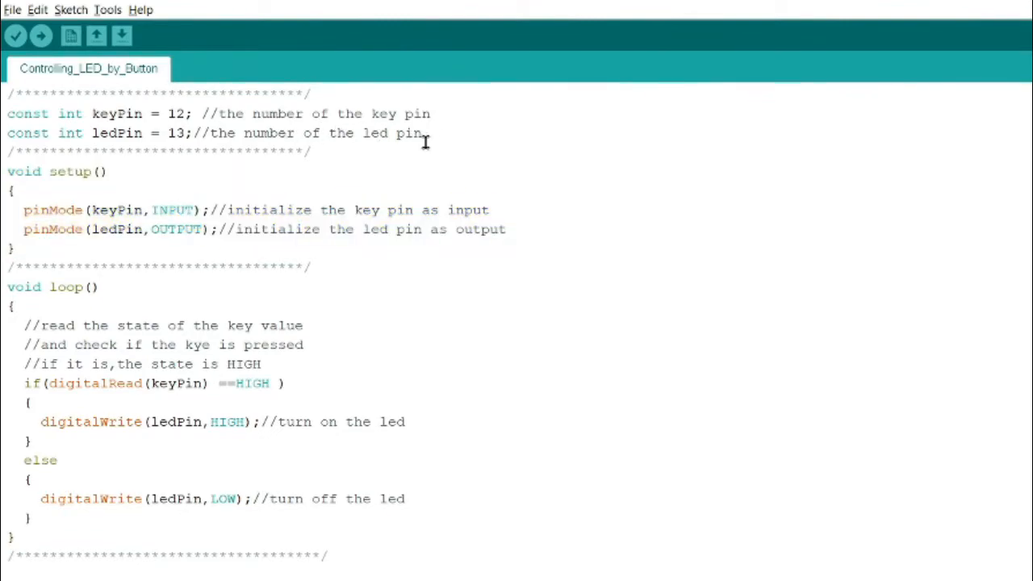
left_click_drag(8, 91, 423, 133)
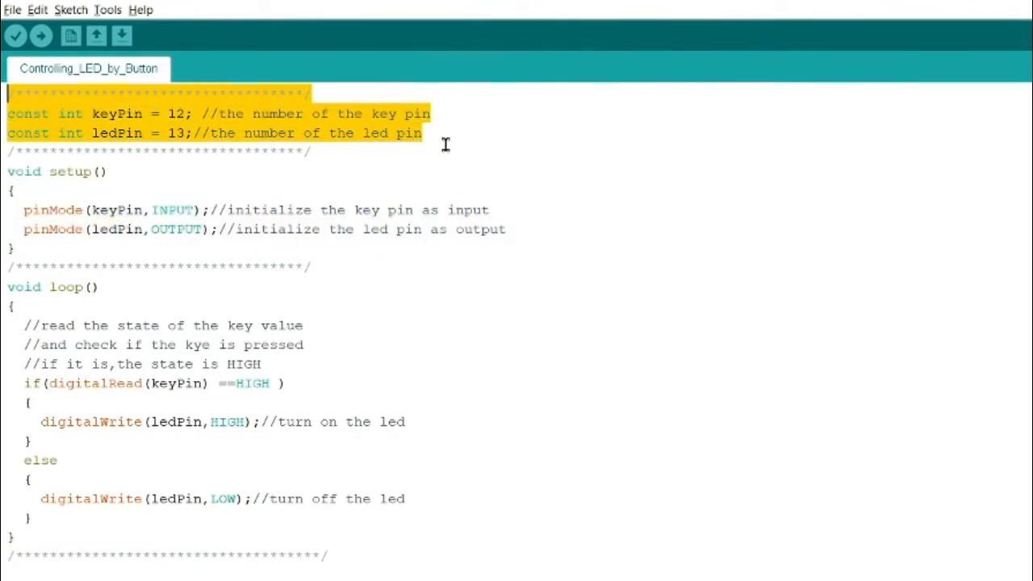
mouse_move(361, 164)
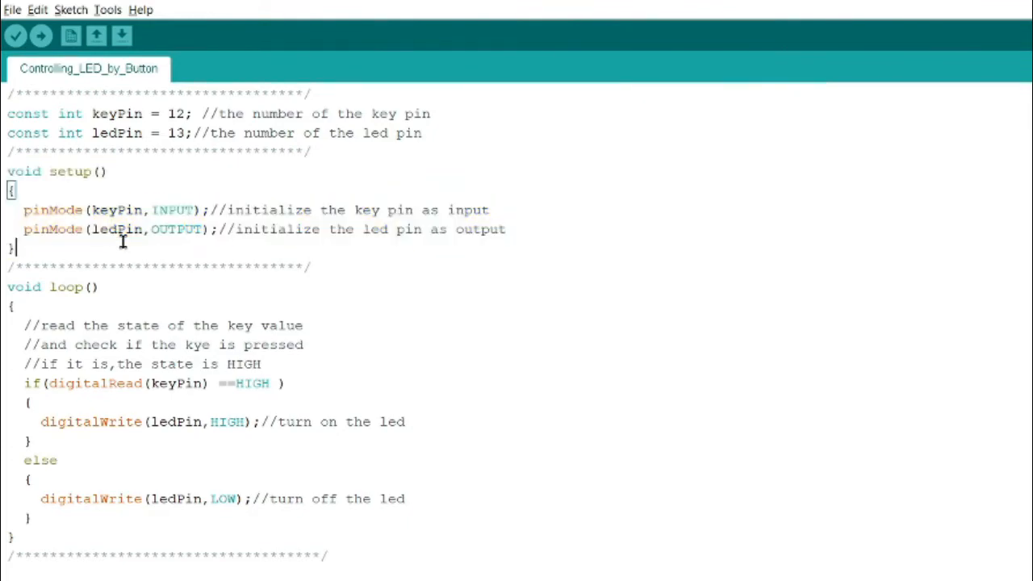
Highlight the const int pin declarations and the whole void loop() block
double_click(51, 210)
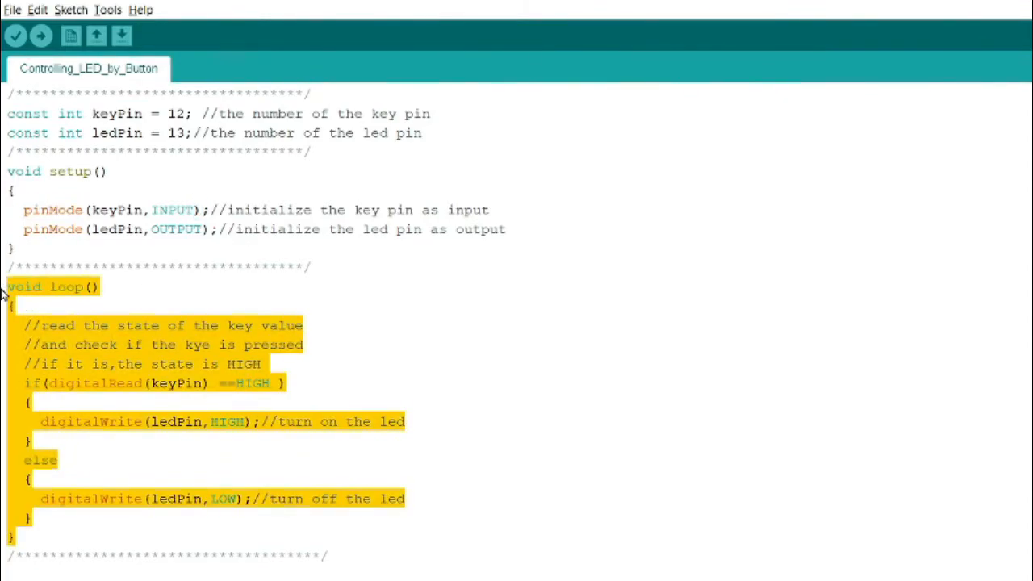
Clear the loop() highlight and single out digitalRead(keyPin) in the if condition
left_click(116, 364)
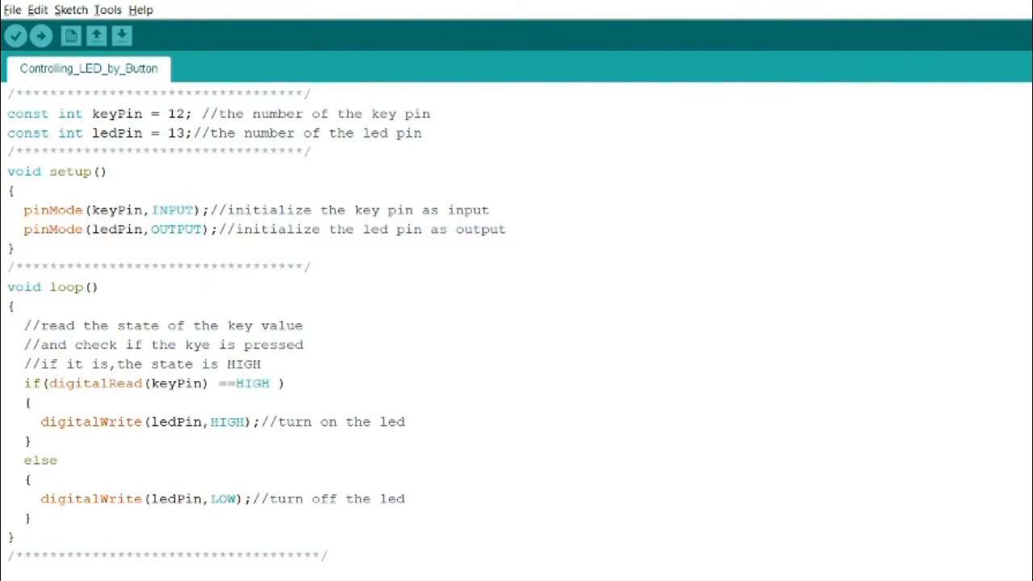
mouse_move(6, 184)
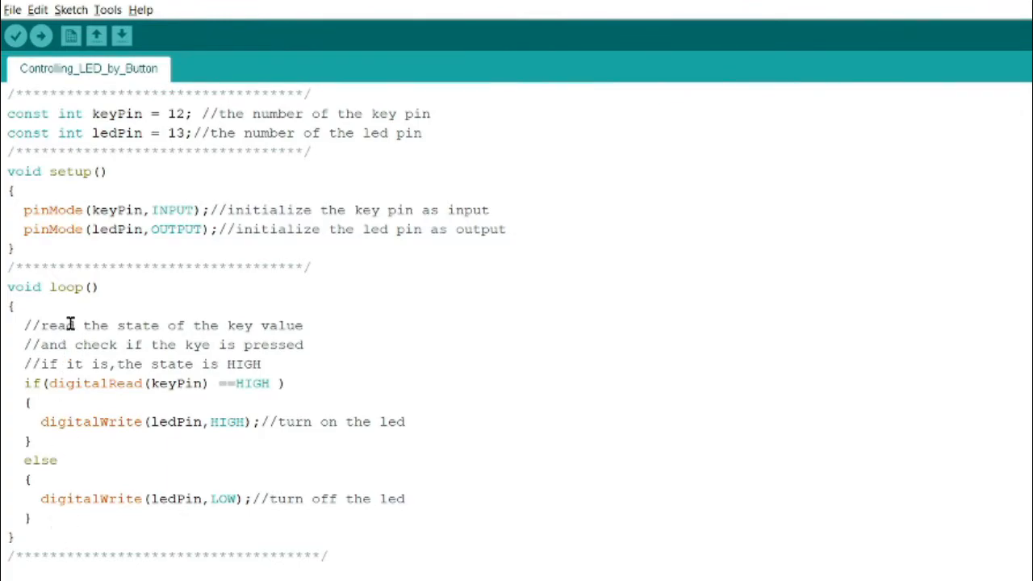
double_click(65, 287)
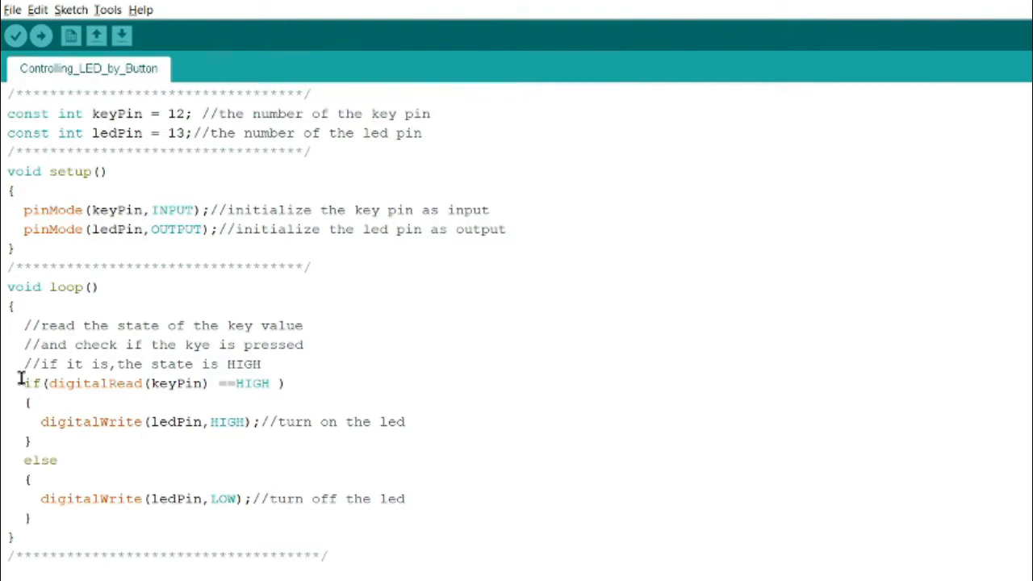
left_click_drag(22, 326, 262, 499)
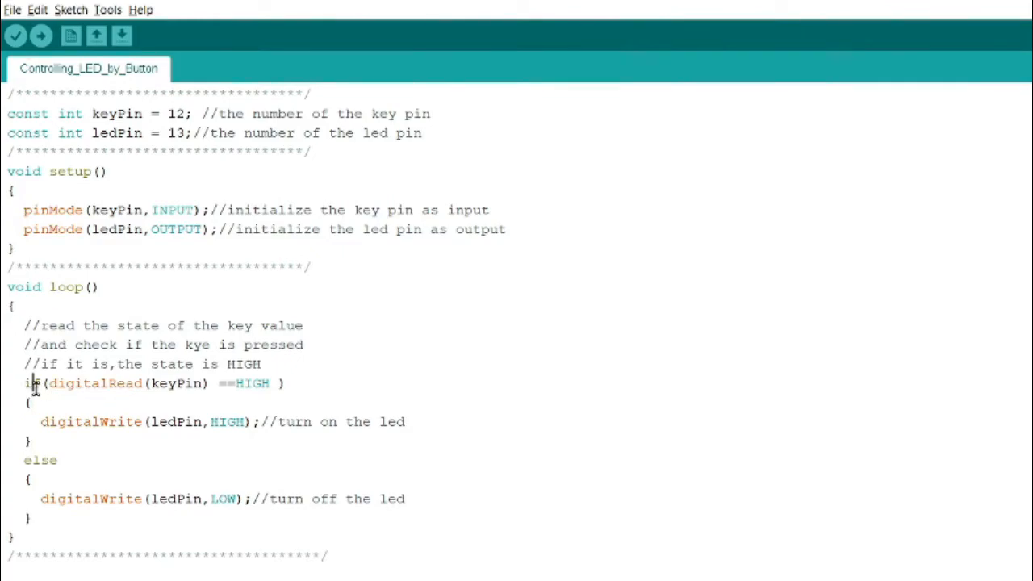
mouse_move(241, 402)
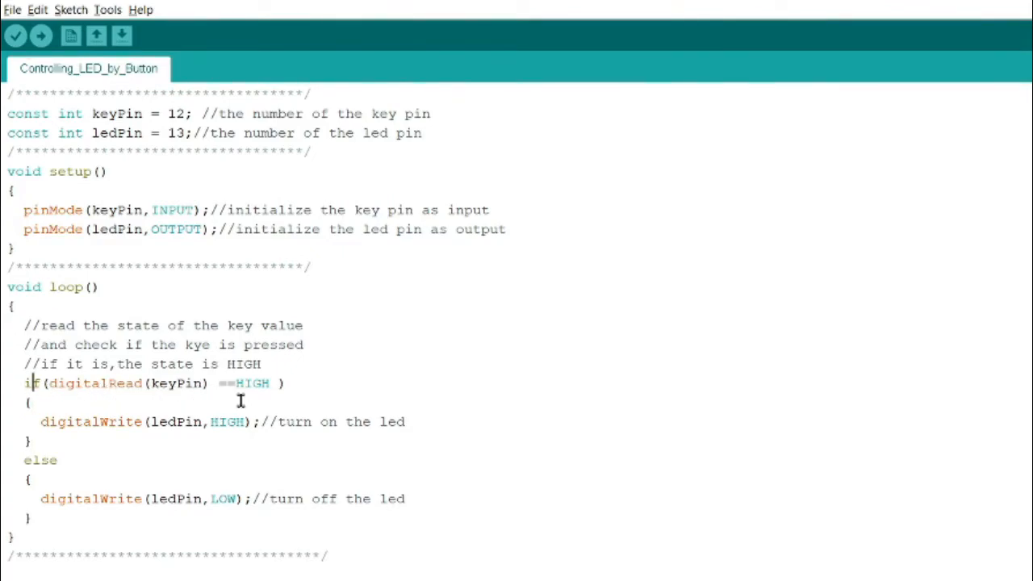
double_click(94, 384)
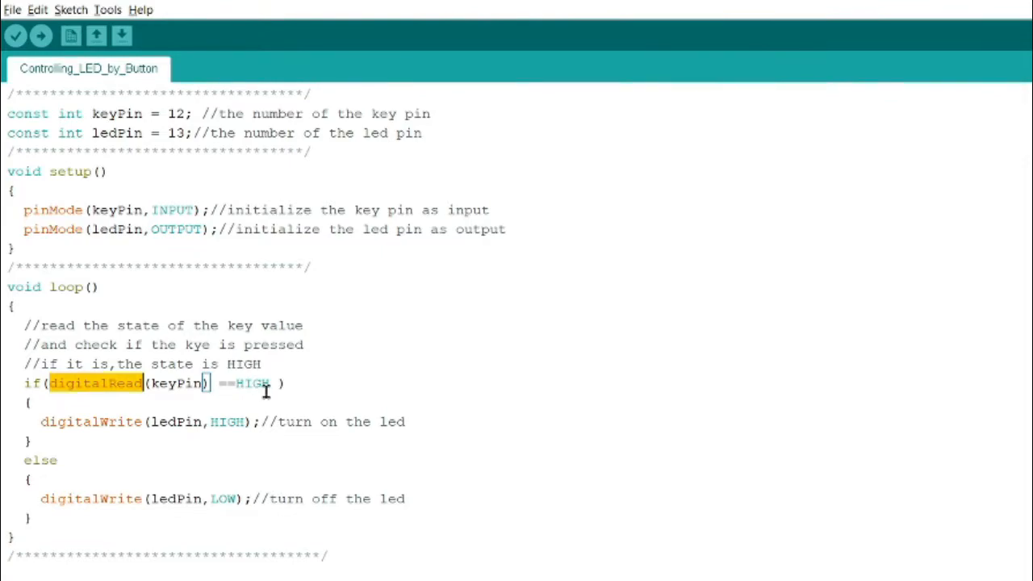
double_click(252, 384)
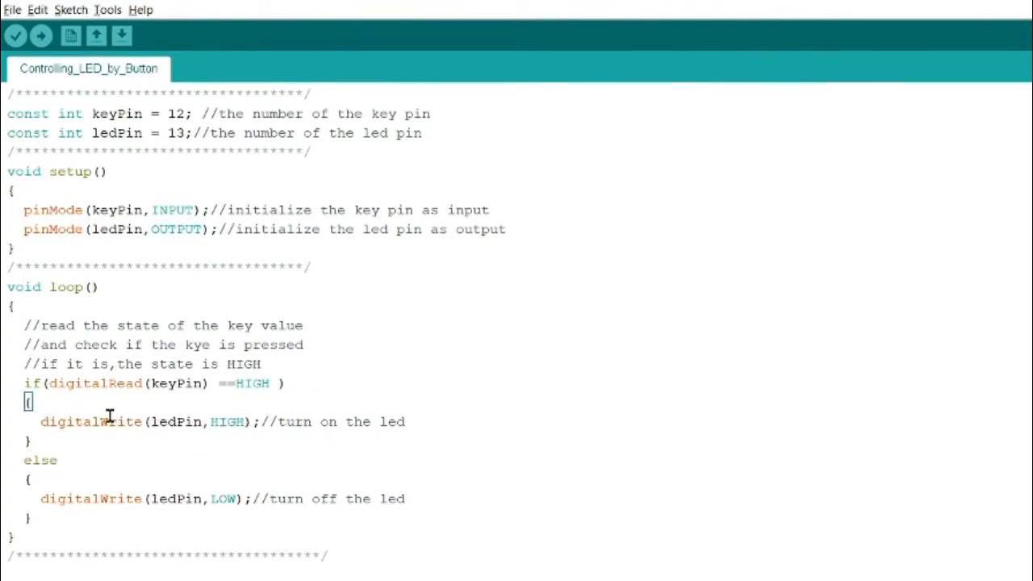
double_click(91, 421)
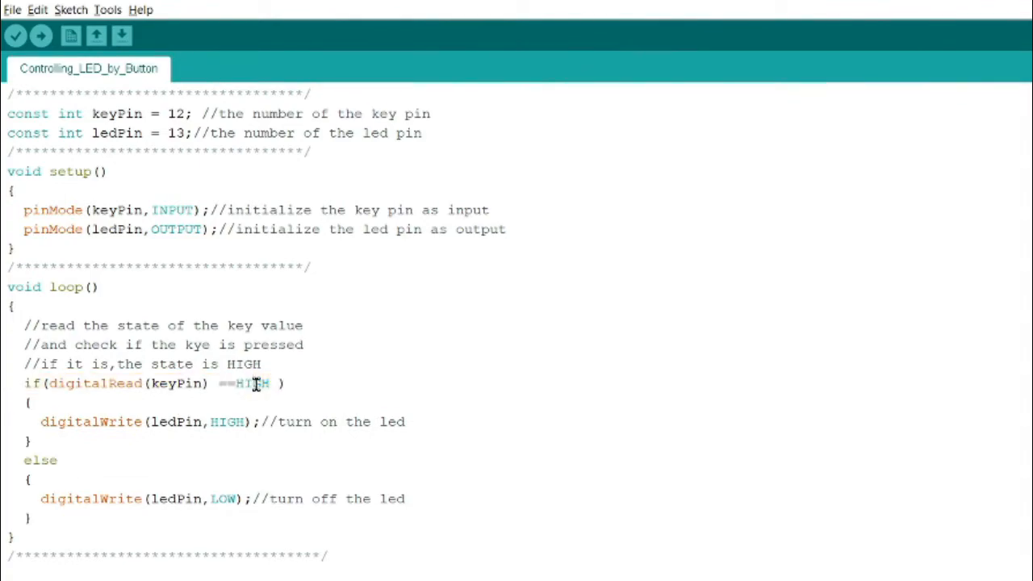
double_click(229, 421)
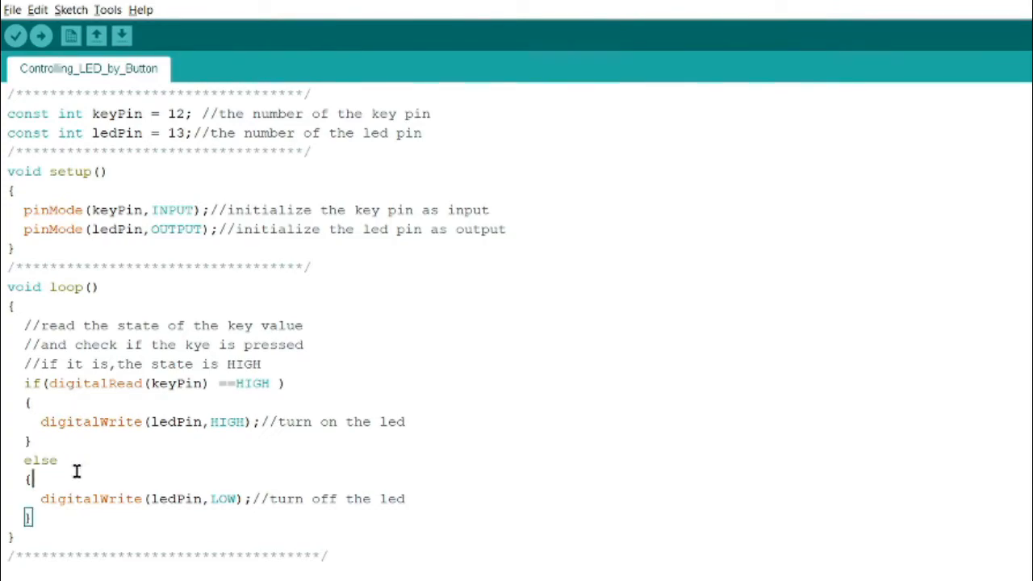
double_click(252, 384)
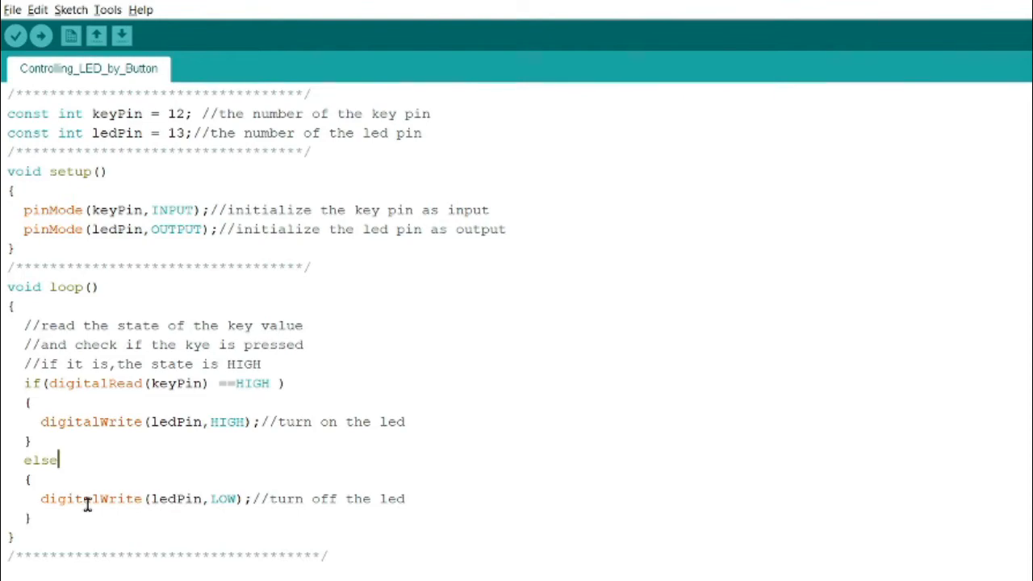
mouse_move(236, 508)
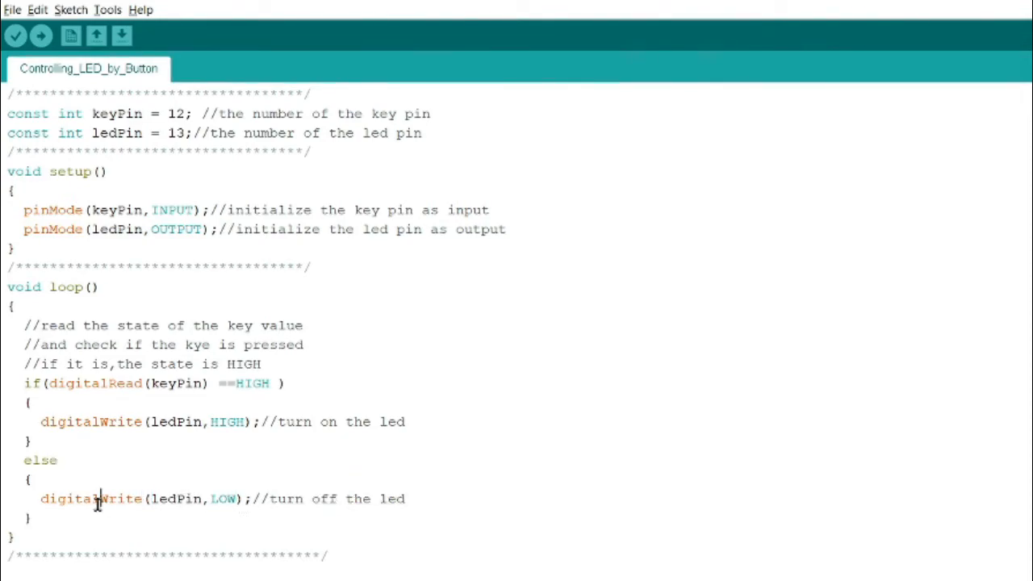
key("ctrl+a")
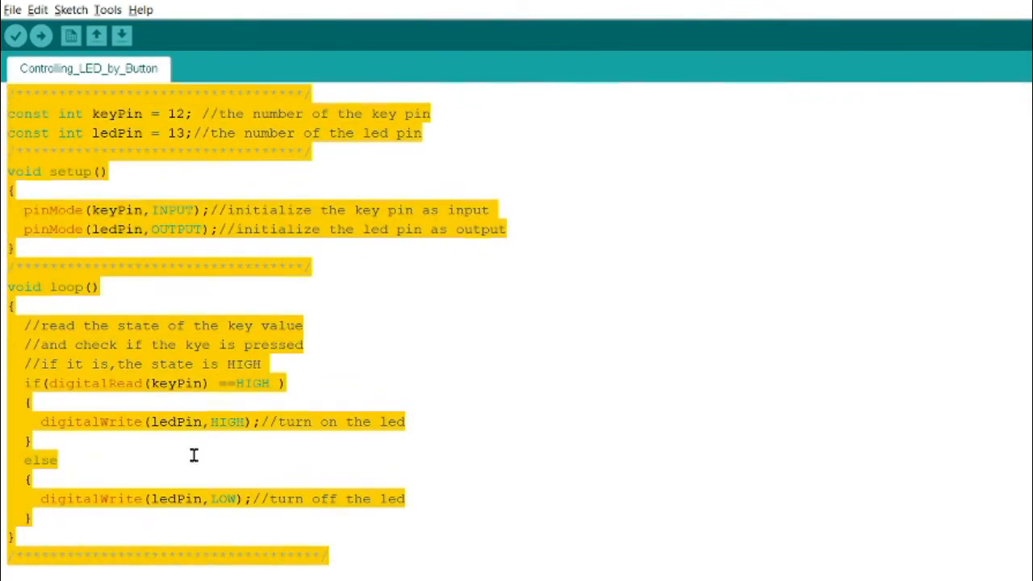
left_click(245, 113)
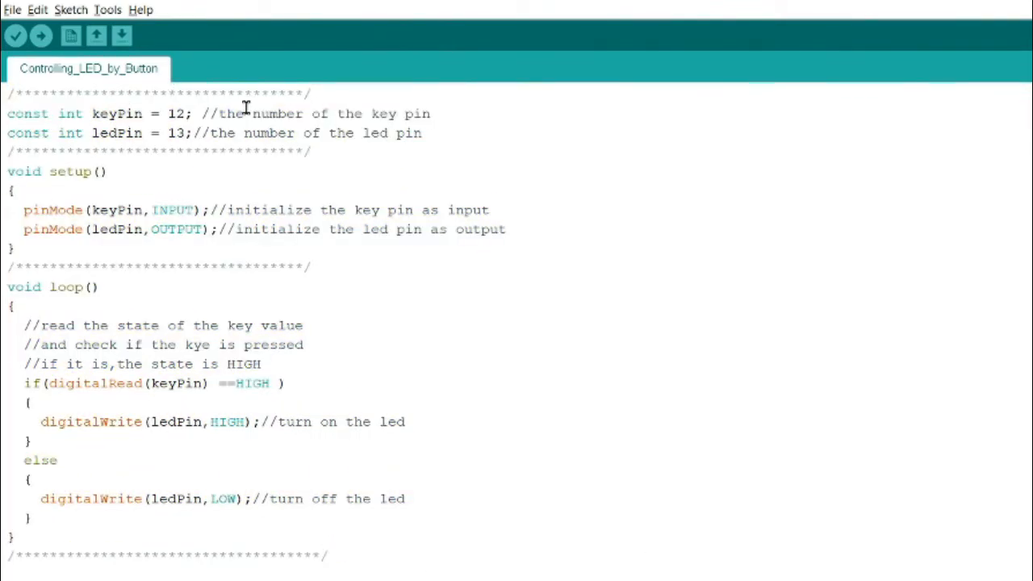